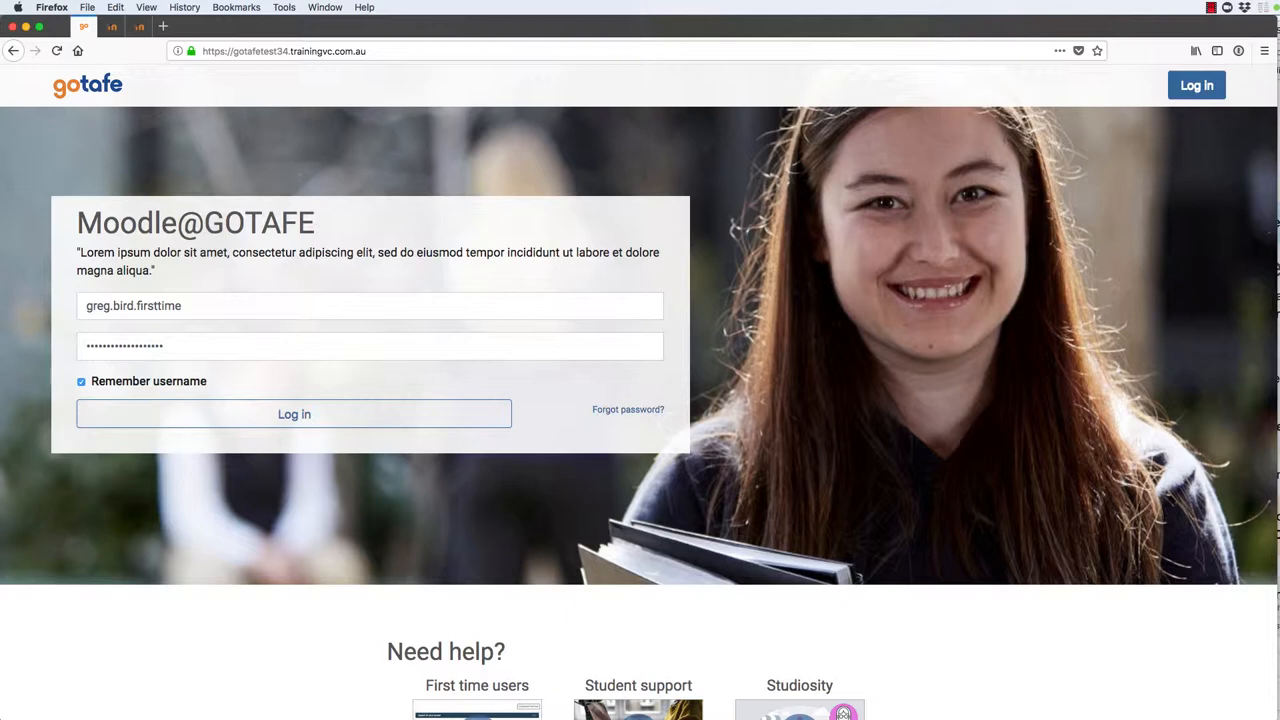
mouse_move(847, 534)
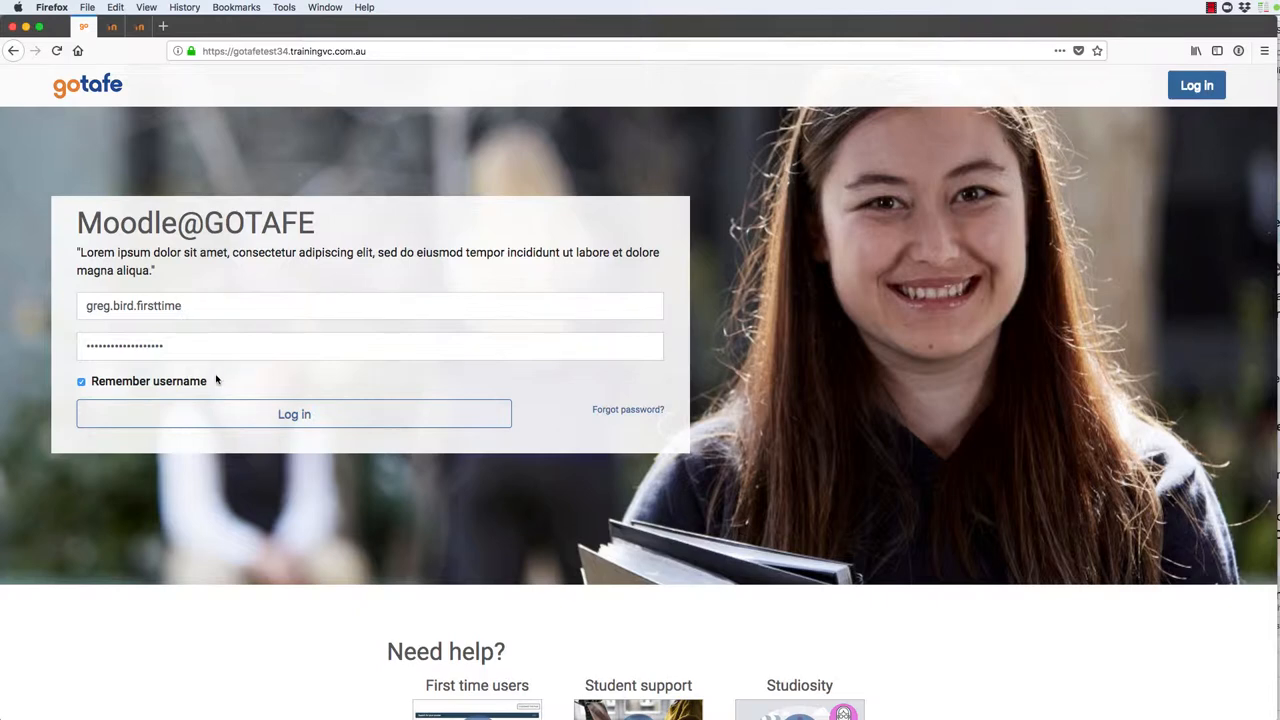
- Submit the Moodle@GOTAFE login form with the first-time user's entered credentials
click(294, 414)
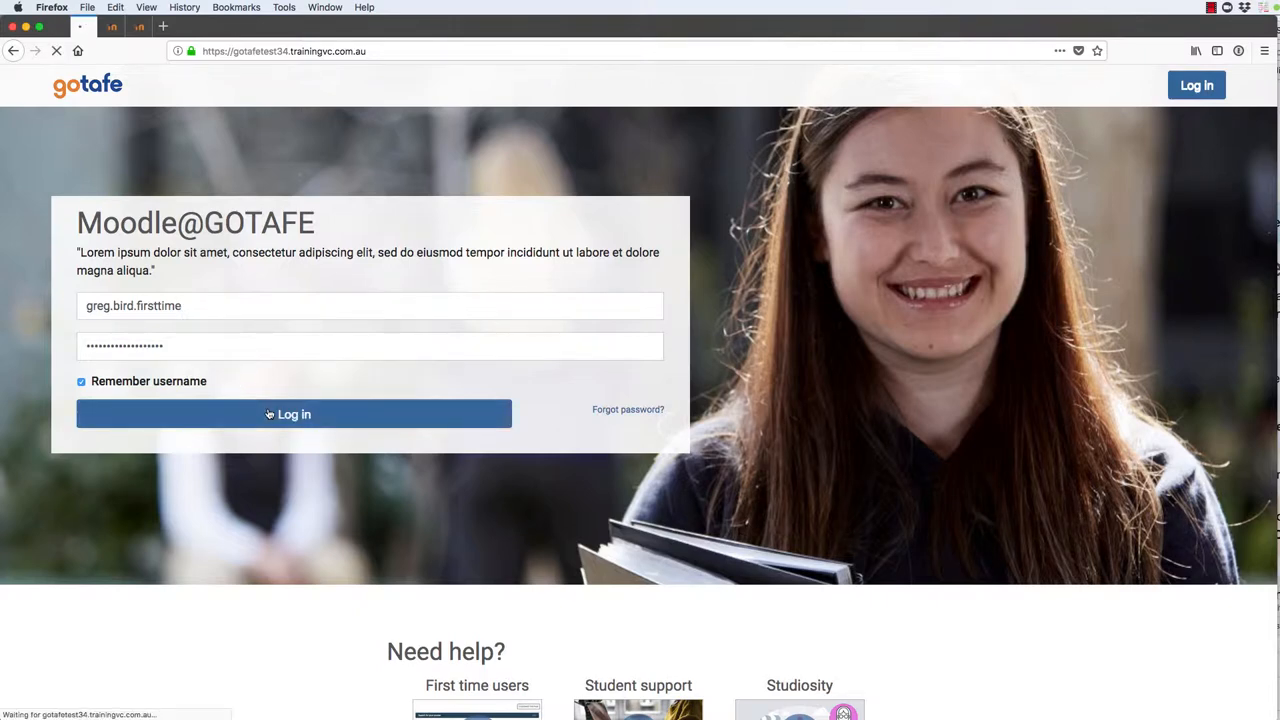
- Step the welcome tour through 'Your enrolments' and 'Updates from your enrolments' to 'Search all courses'
click(293, 414)
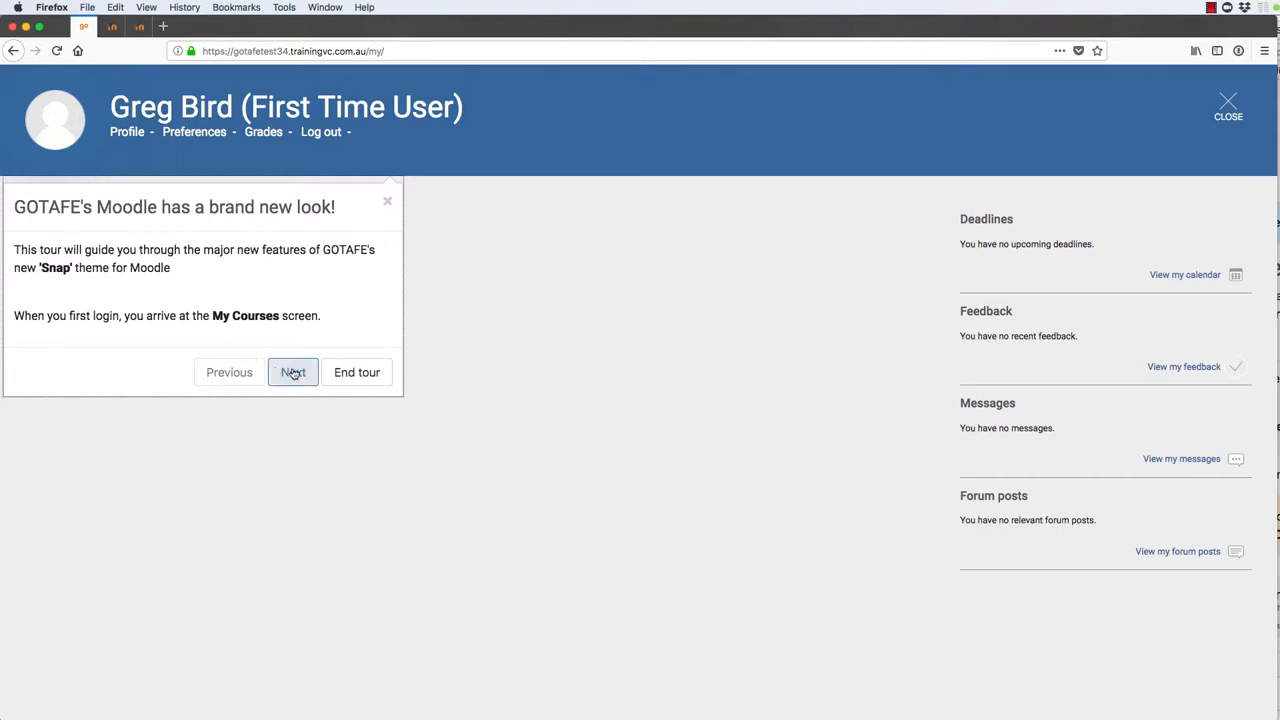
click(293, 372)
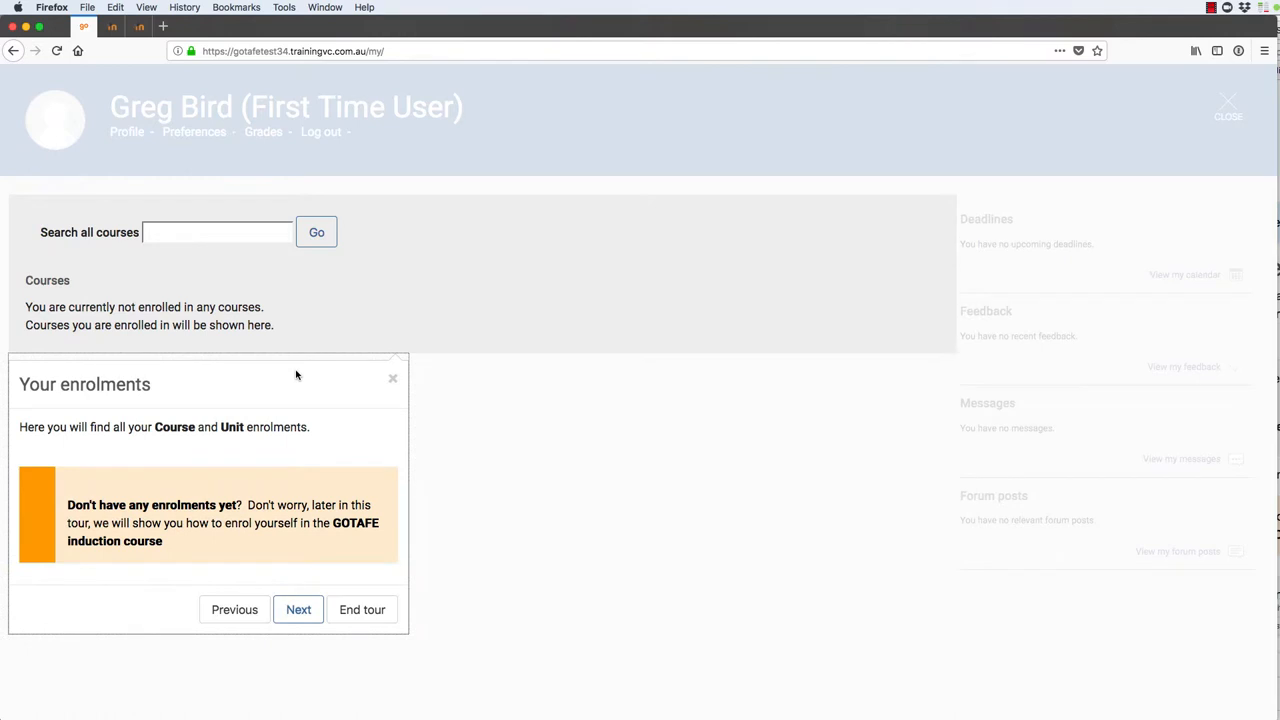
mouse_move(308, 346)
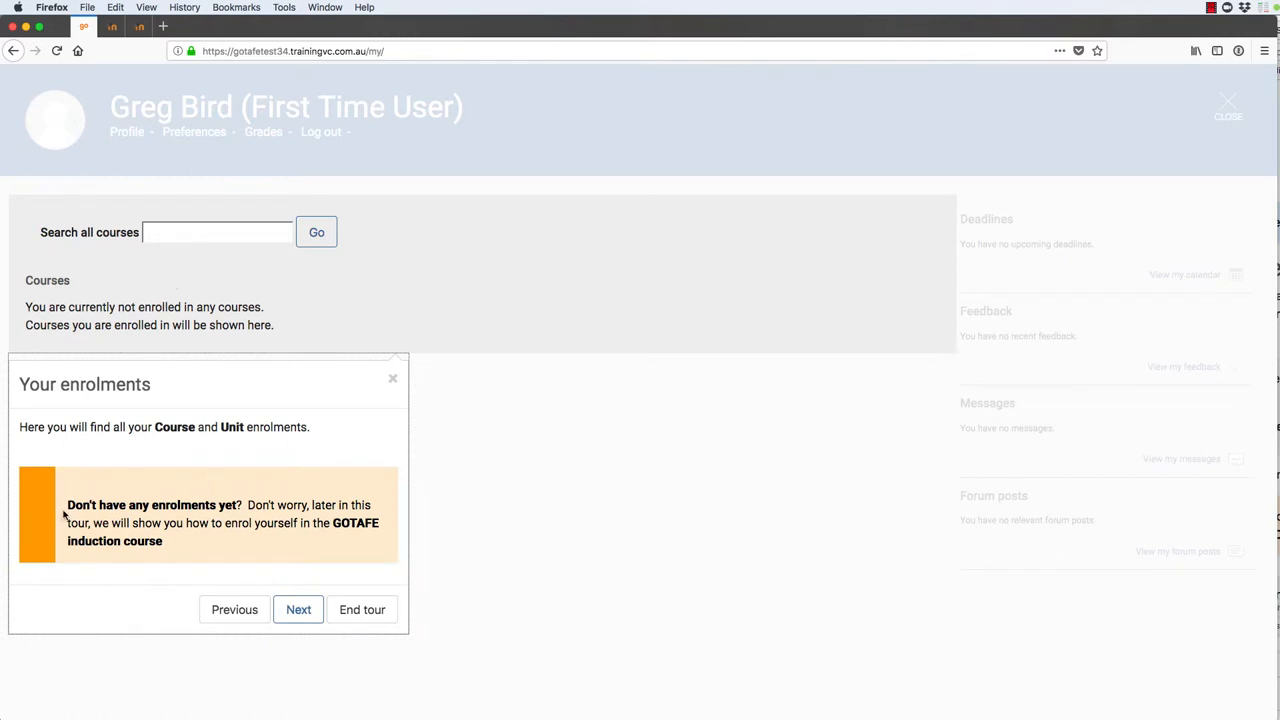
mouse_move(211, 536)
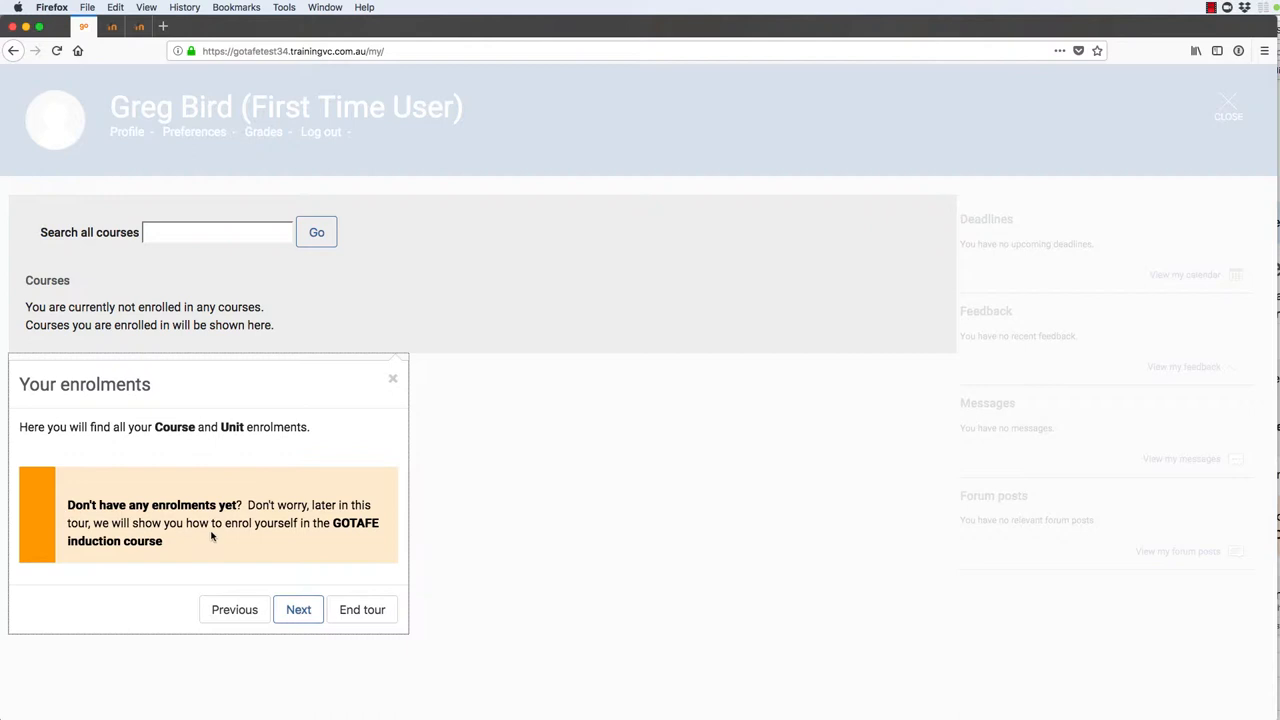
click(298, 609)
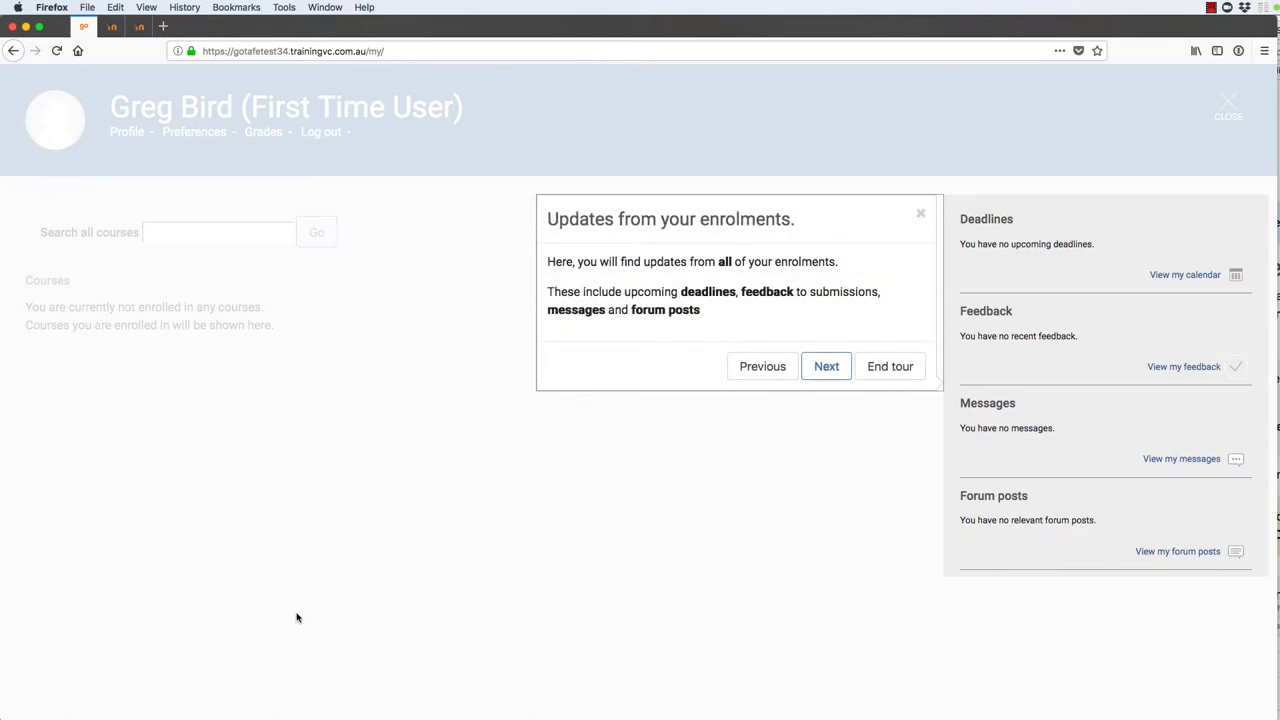
mouse_move(839, 372)
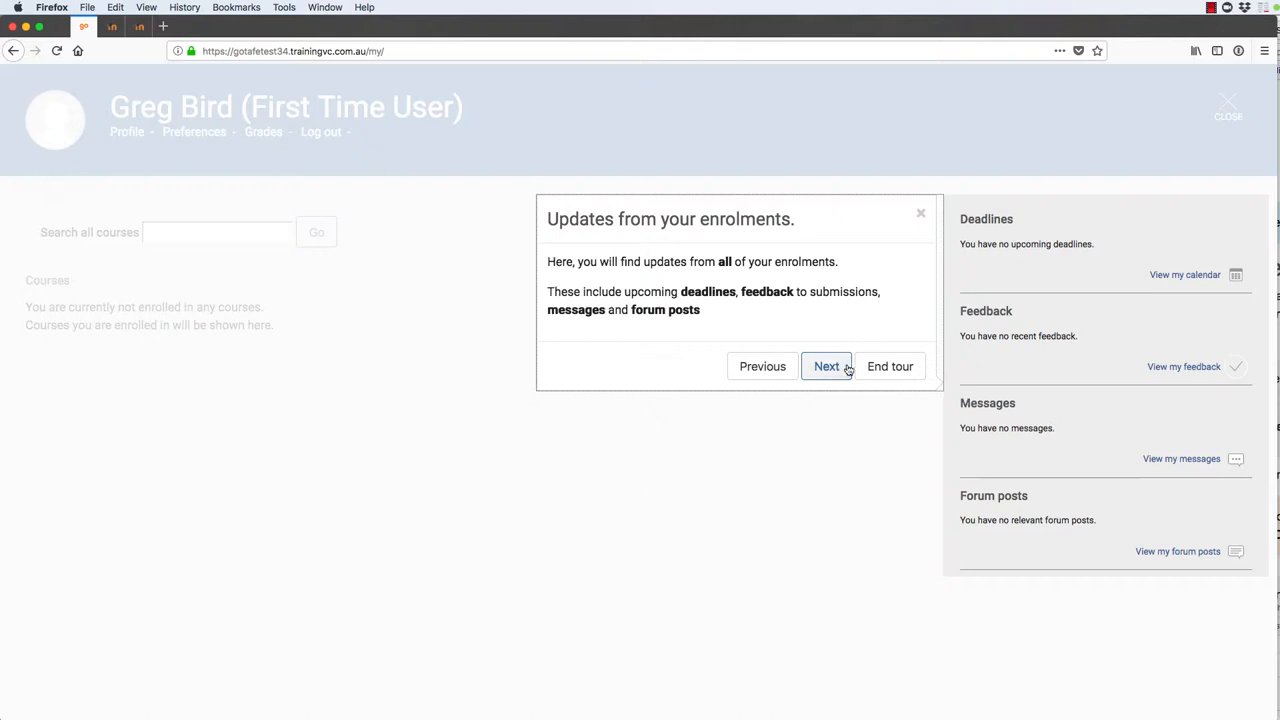
click(826, 366)
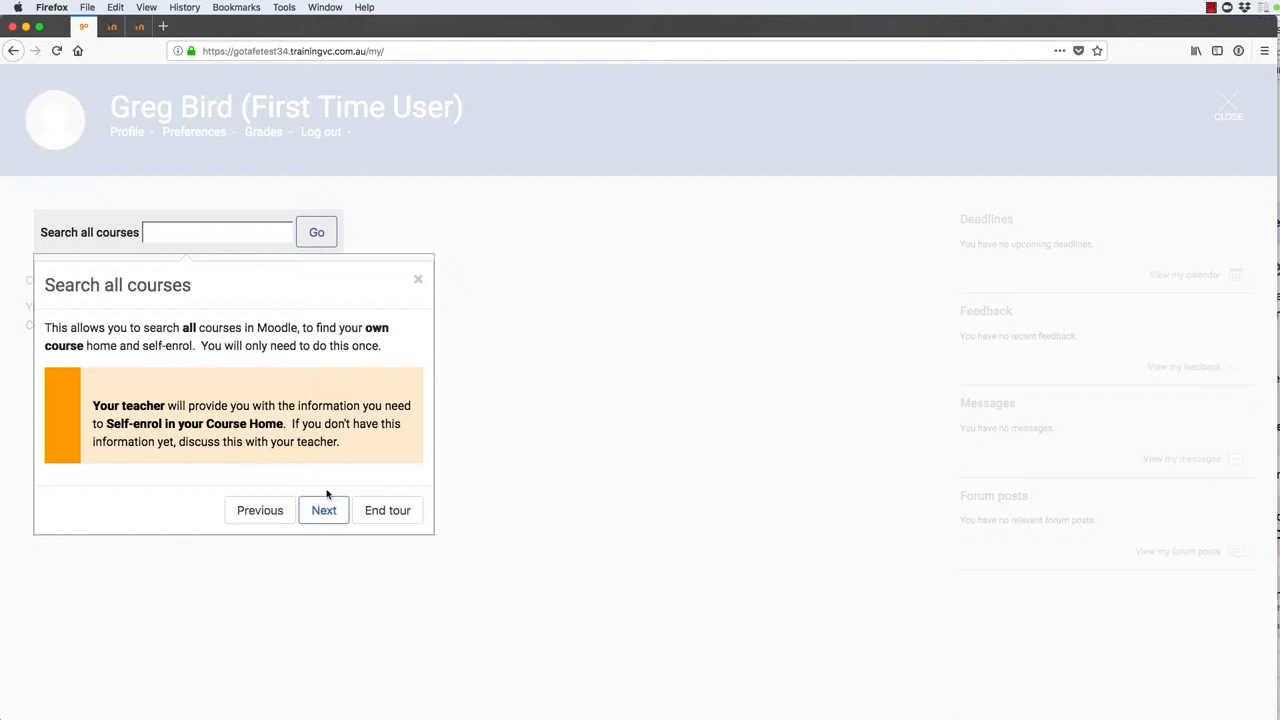
- Advance the tour past 'Search all courses' to 'Enrol in the GOTAFE induction course'
click(323, 510)
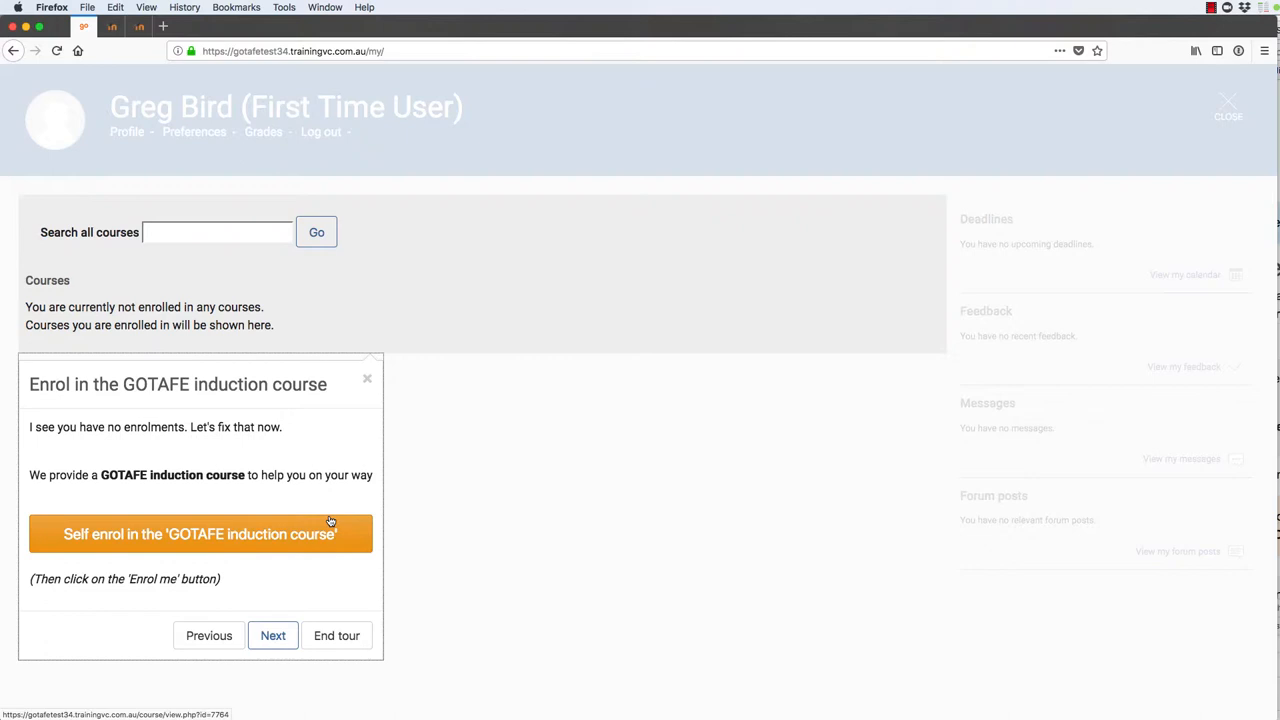
mouse_move(126, 287)
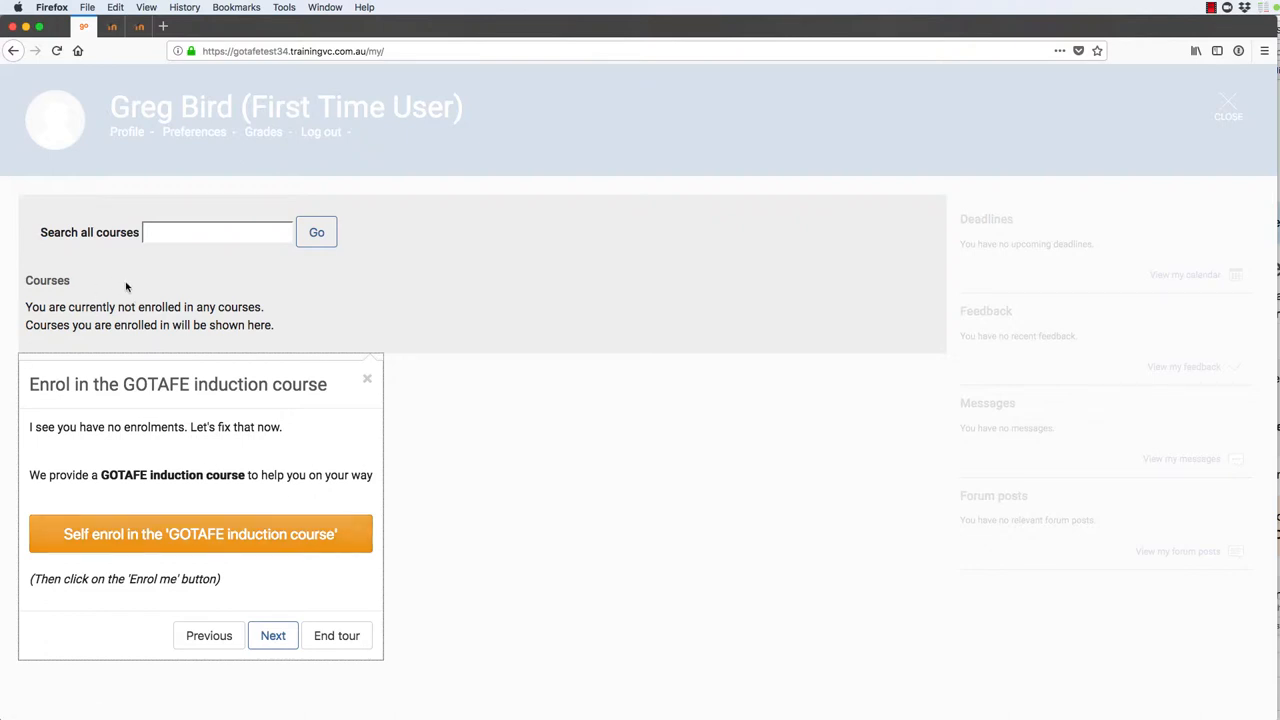
mouse_move(231, 330)
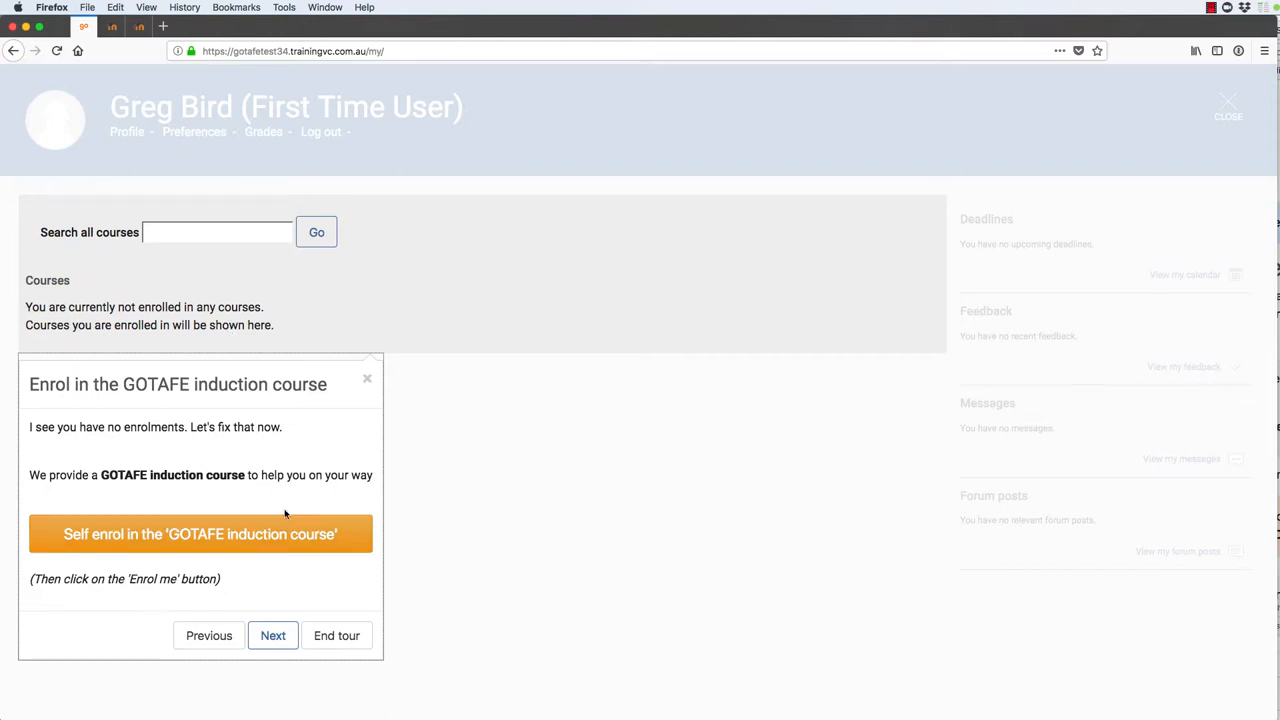
mouse_move(178, 533)
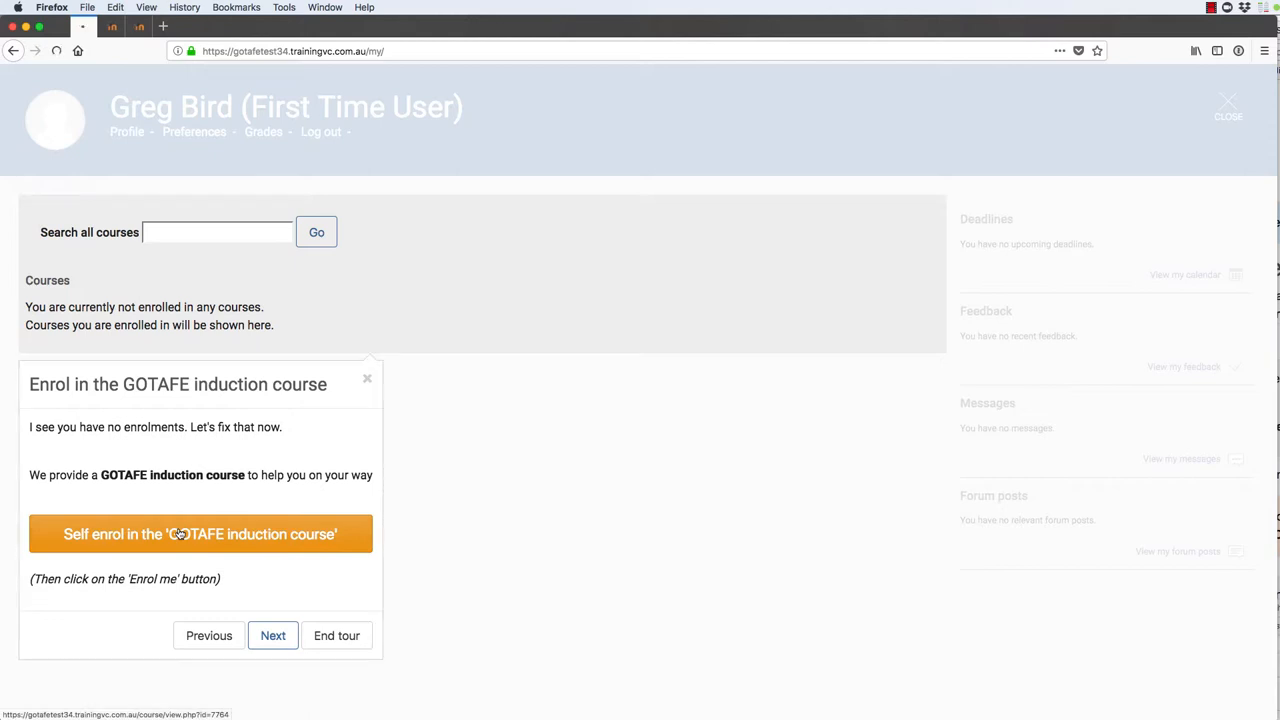
- Self-enrol in the GOTAFE Induction Course via its Enrolment options page, without a key
click(200, 533)
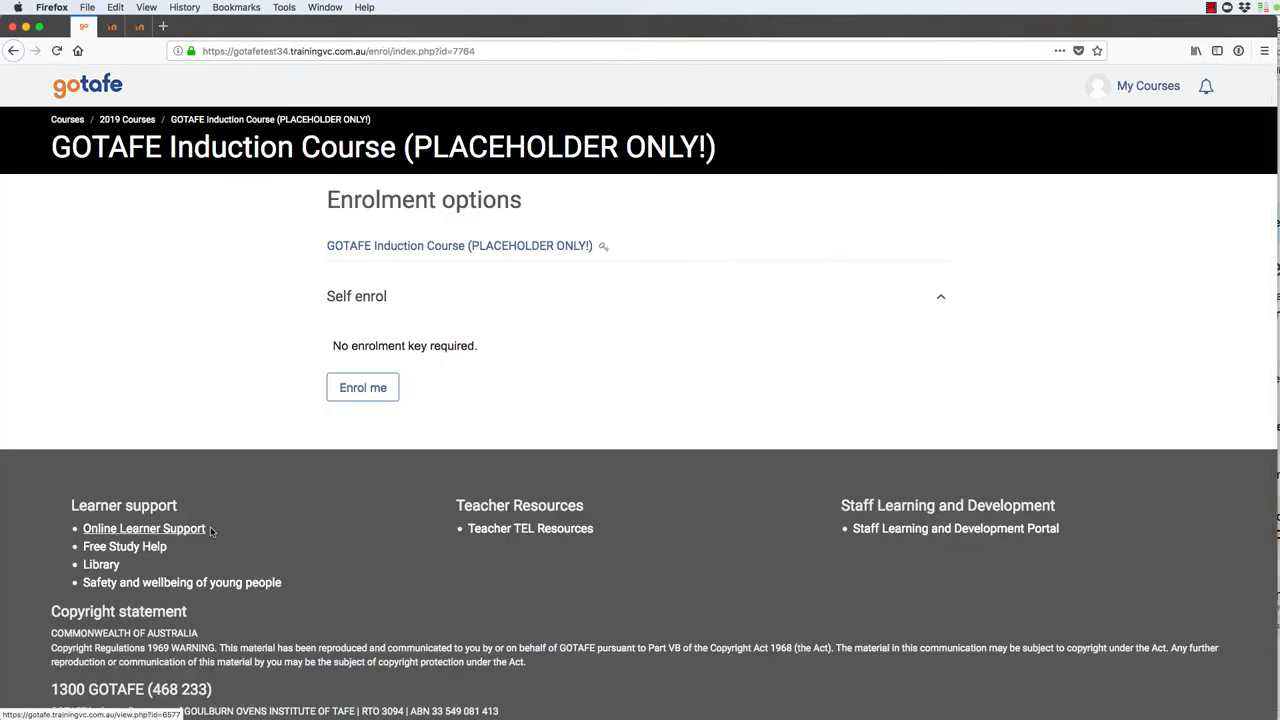
mouse_move(456, 270)
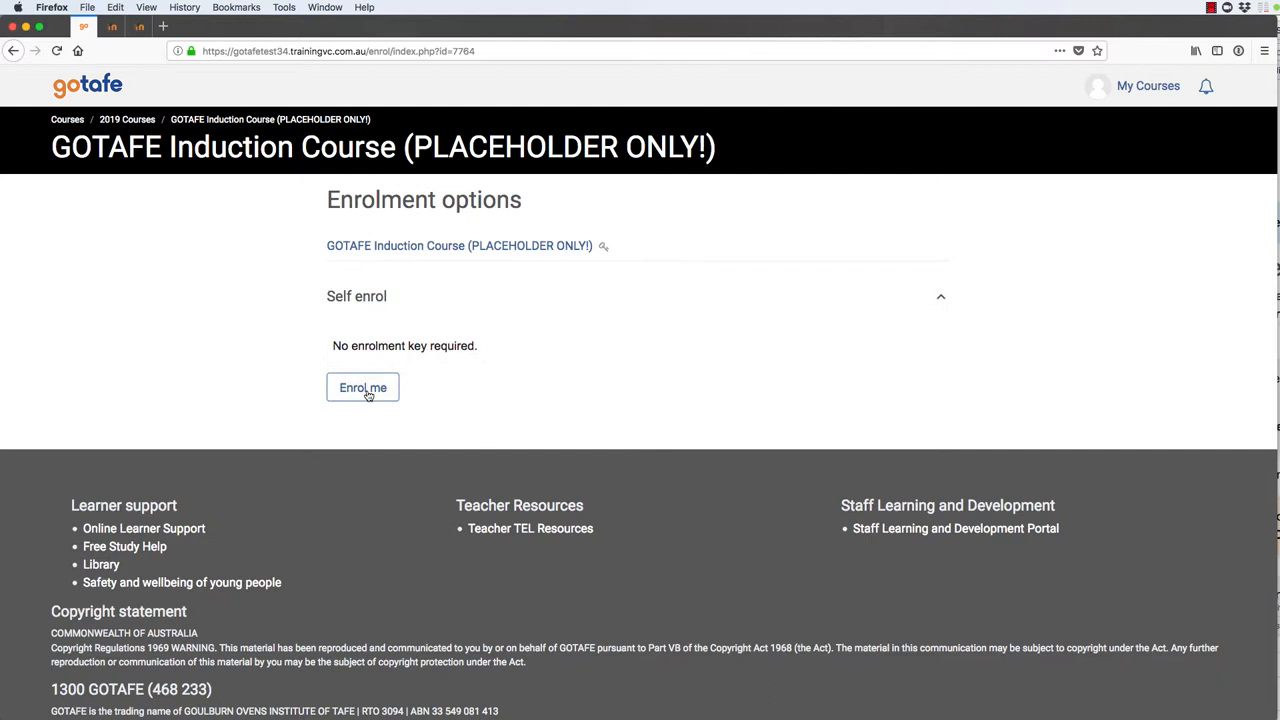
click(363, 387)
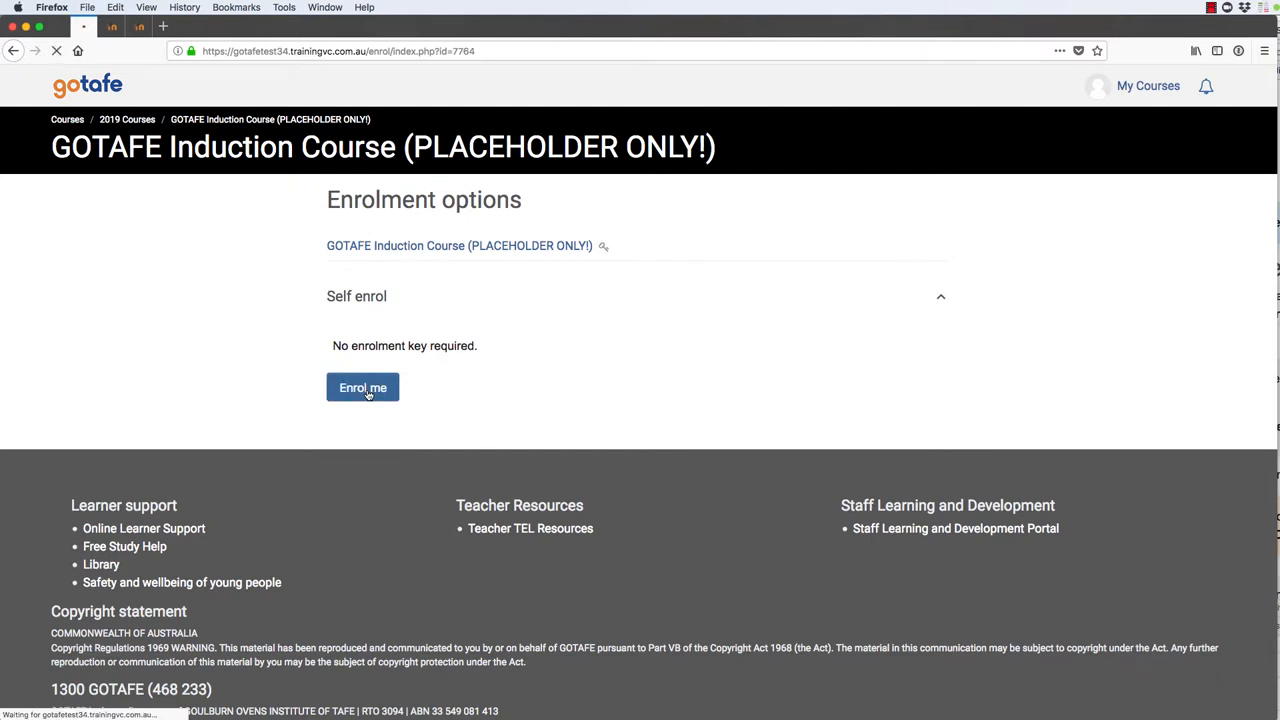
click(363, 387)
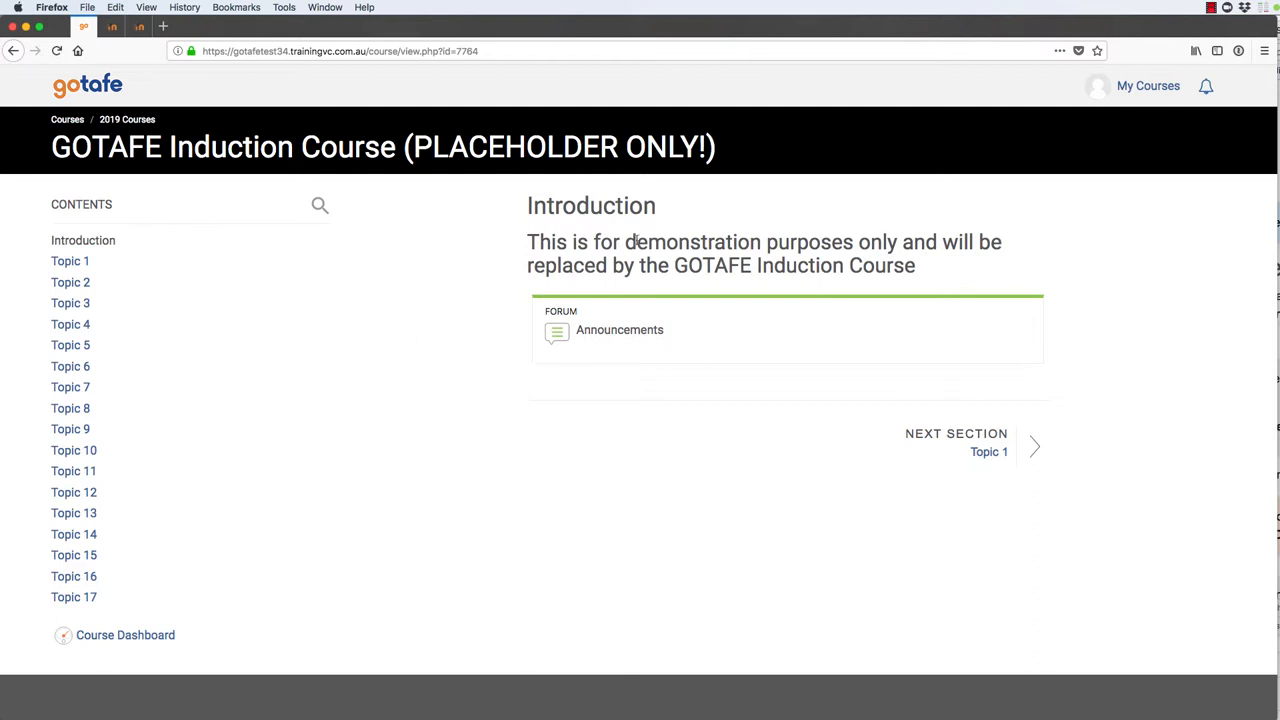
mouse_move(771, 492)
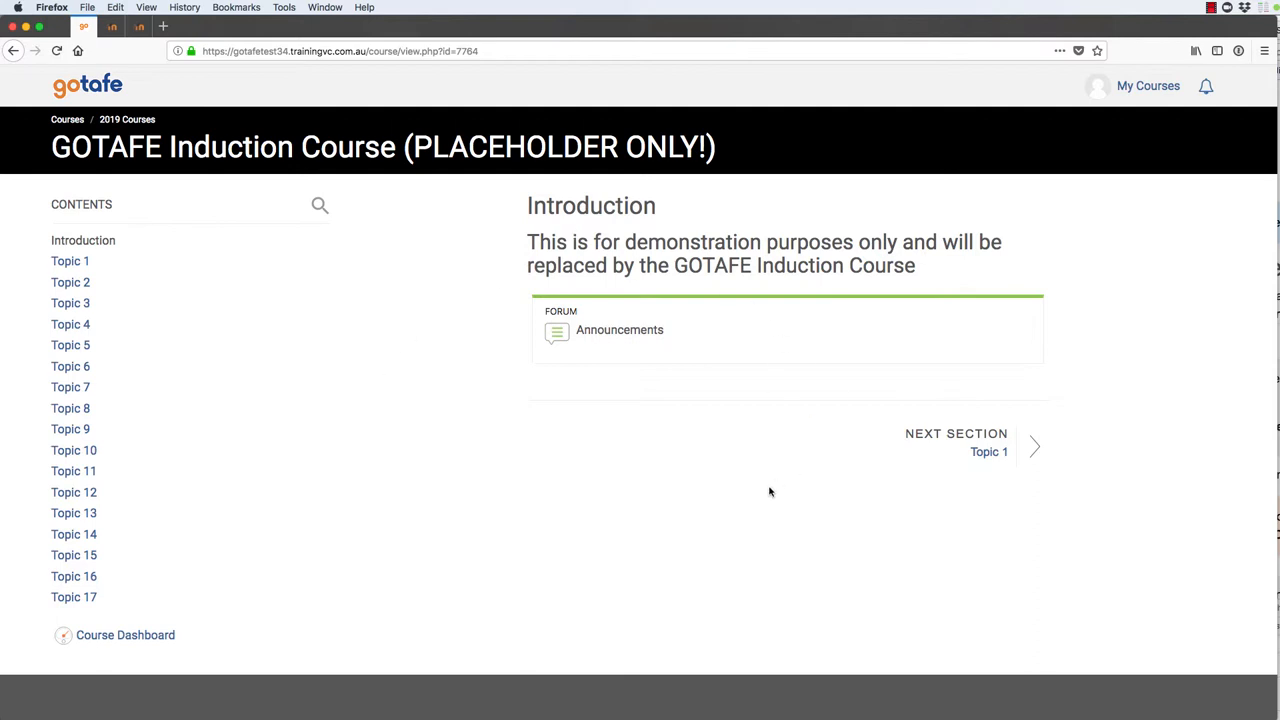
mouse_move(1020, 412)
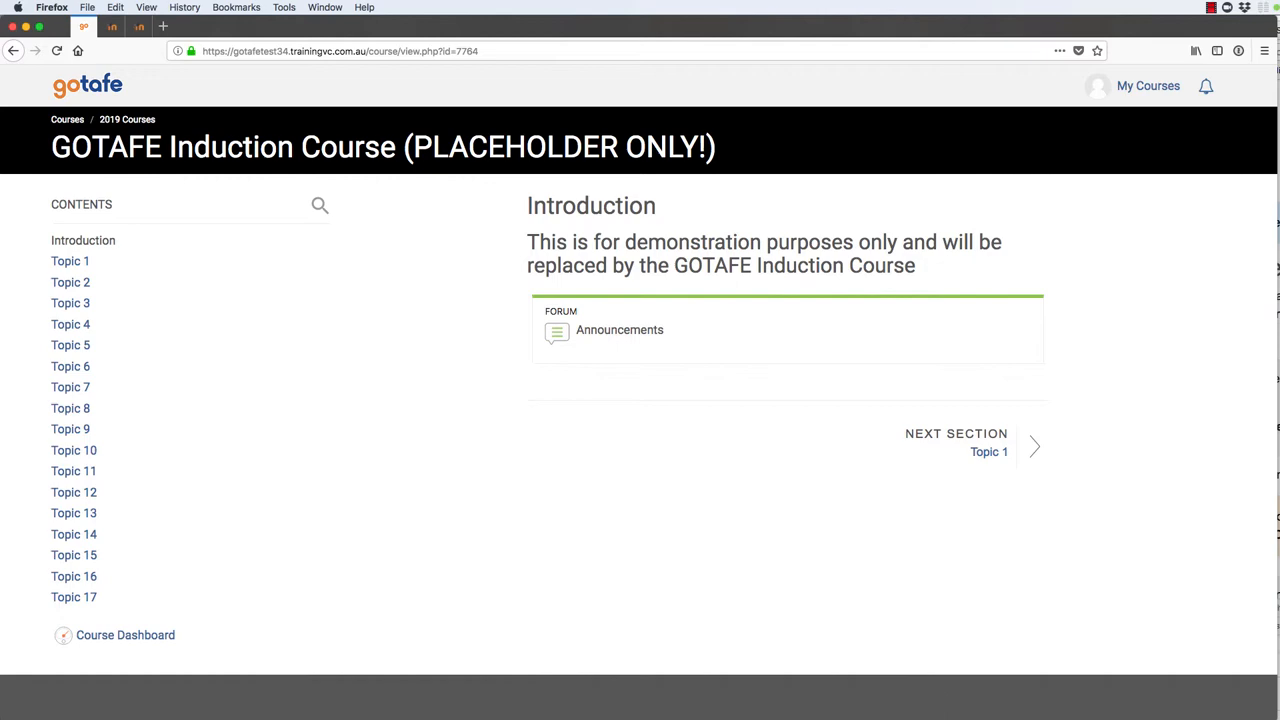
mouse_move(1155, 91)
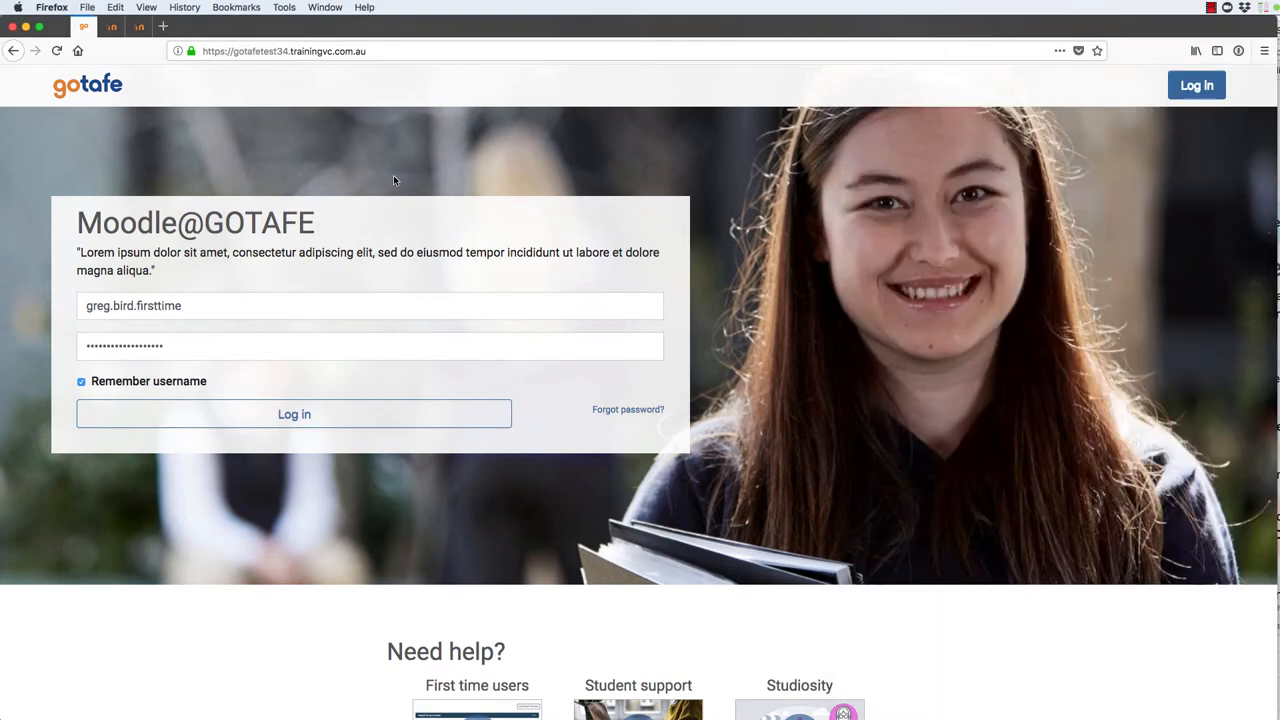
mouse_move(418, 414)
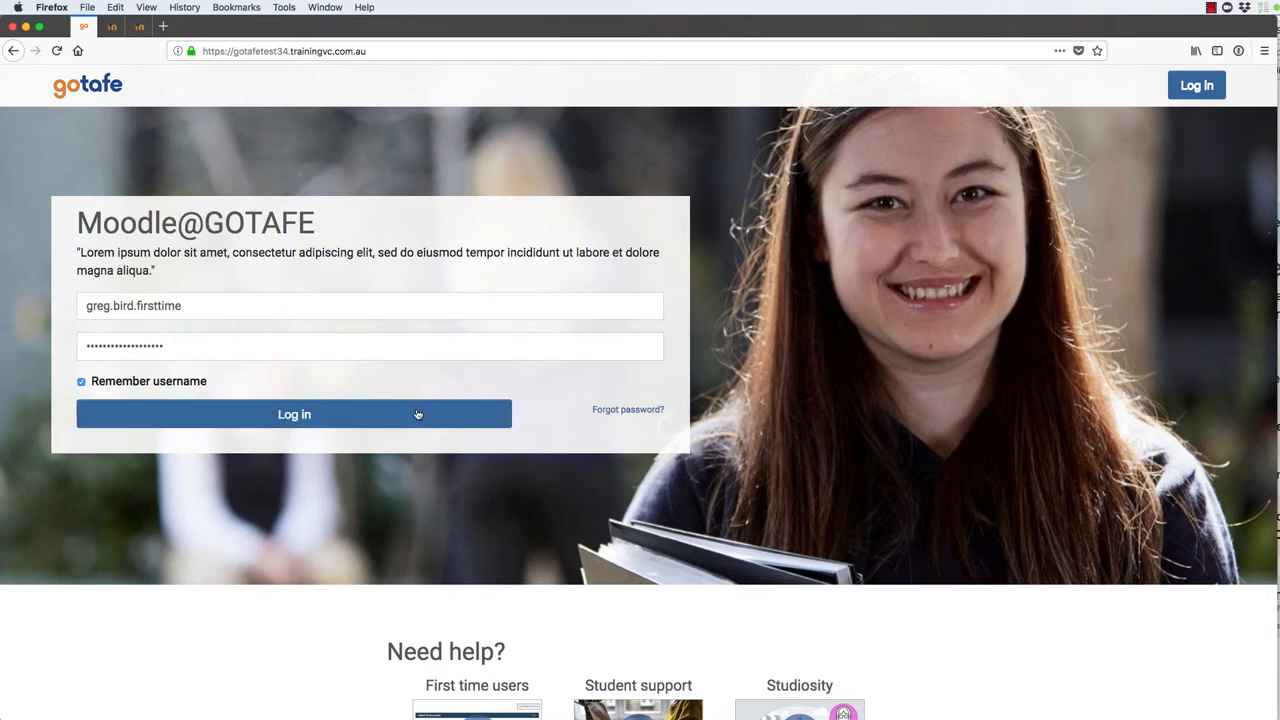
click(294, 414)
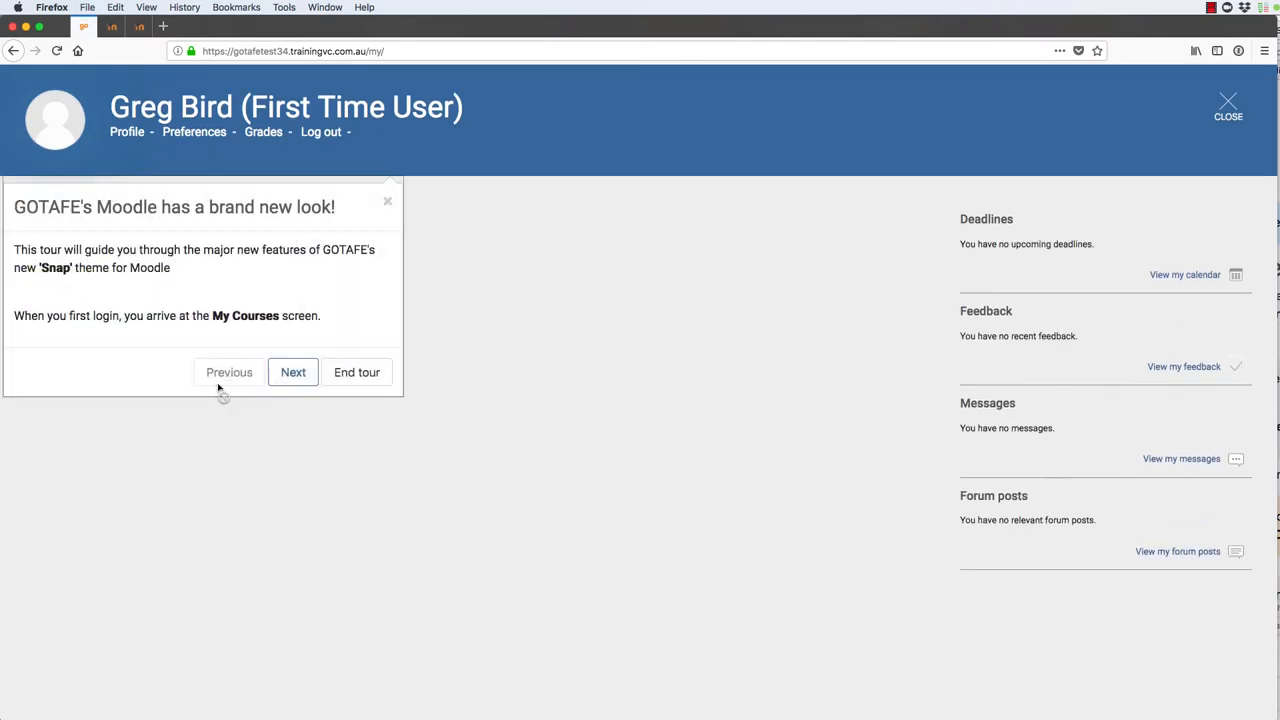
- Step the tour through enrolments, updates and course search to 'Enjoy your study'
click(293, 372)
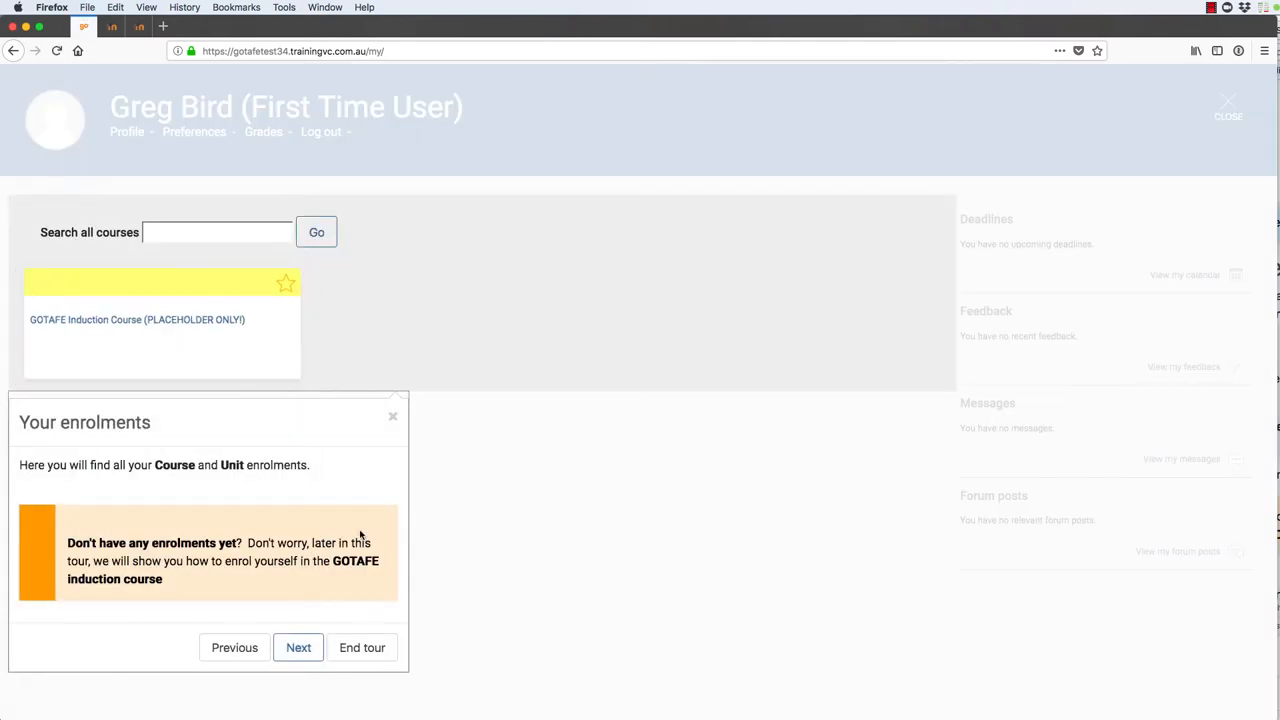
click(298, 647)
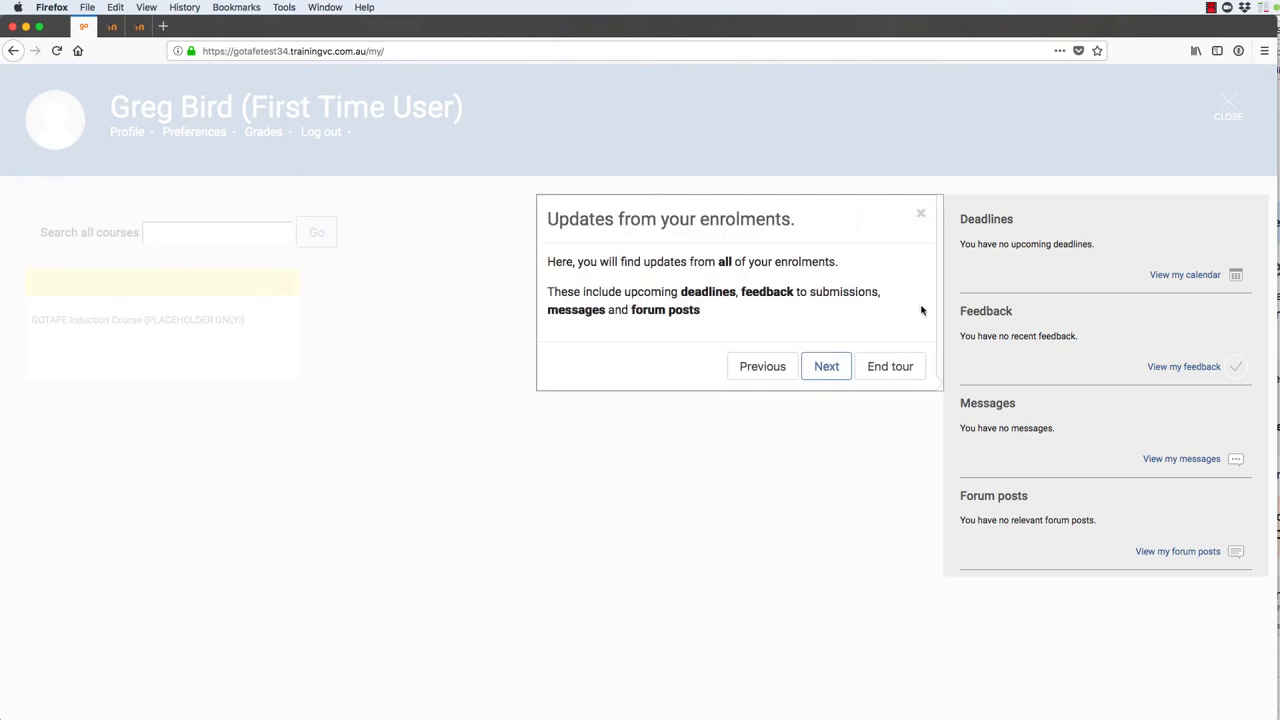
click(825, 366)
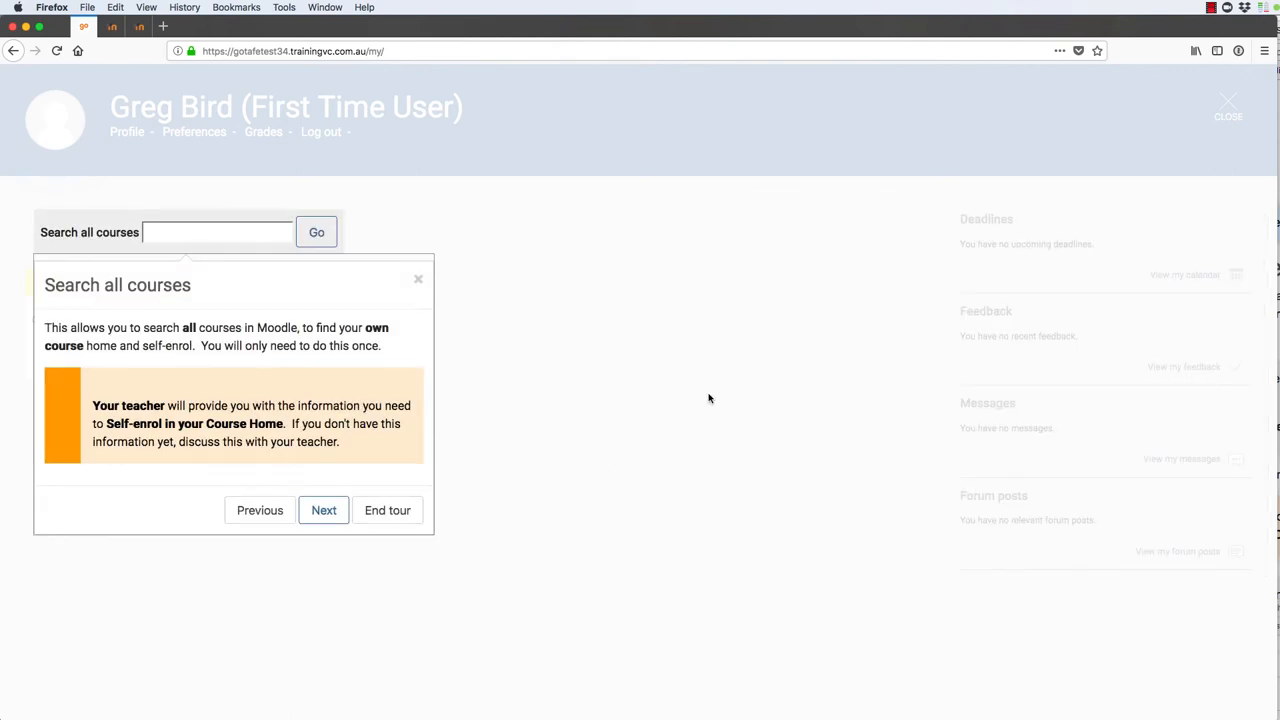
click(323, 510)
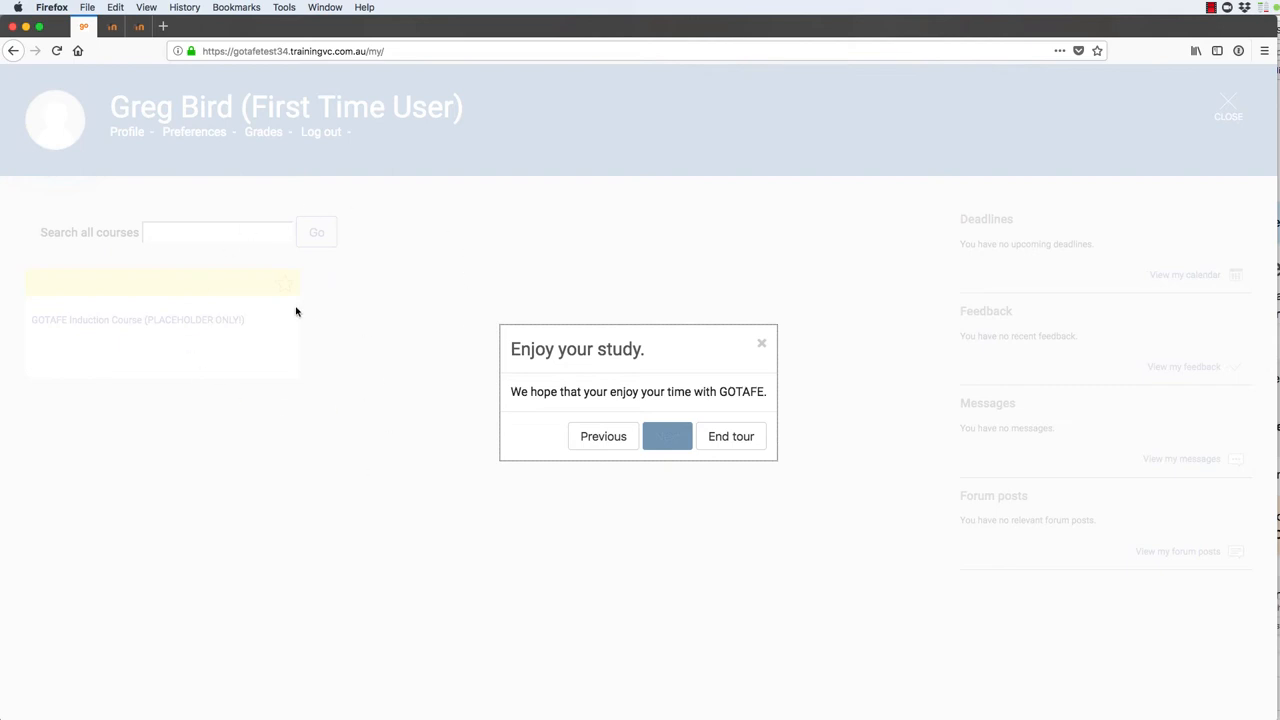
mouse_move(198, 325)
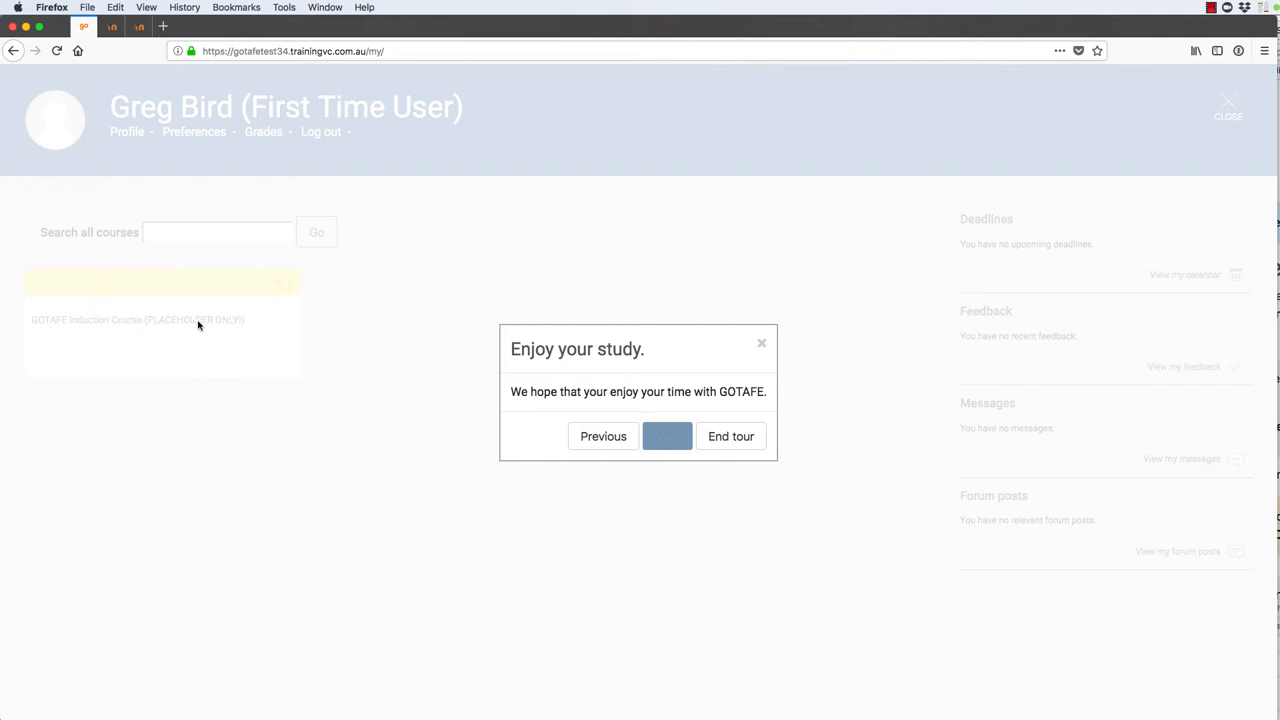
mouse_move(440, 402)
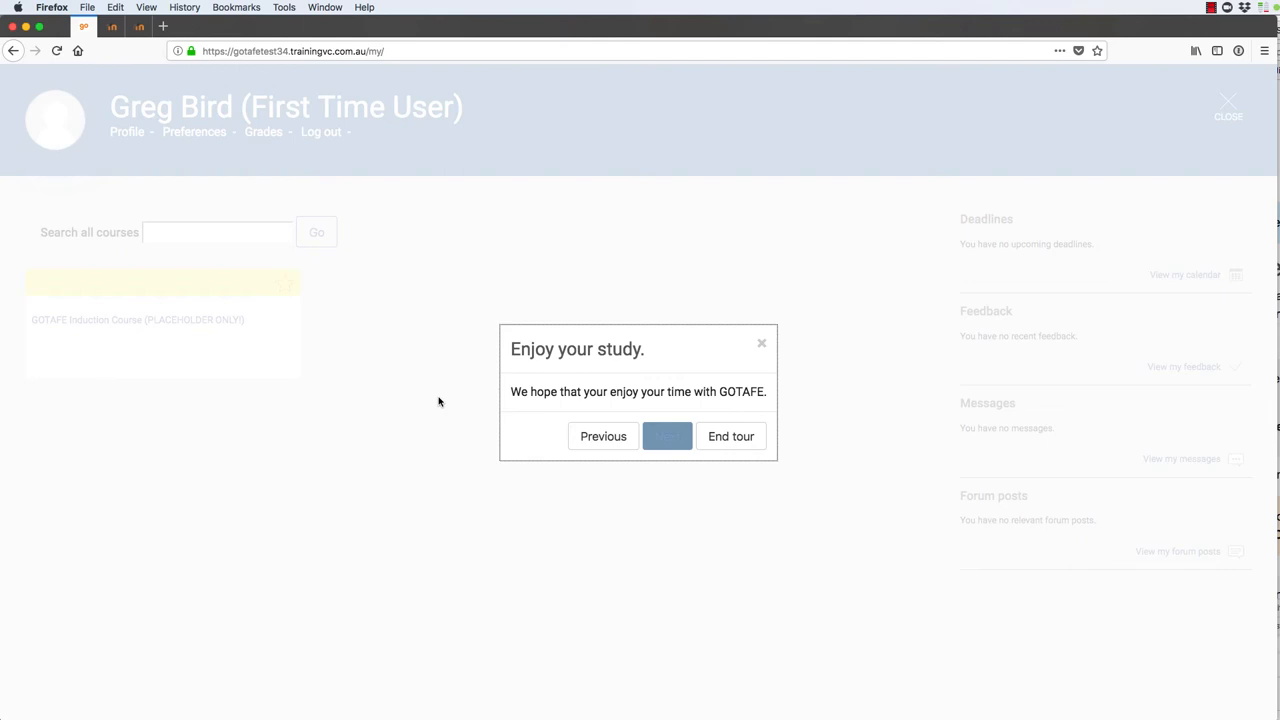
mouse_move(665, 499)
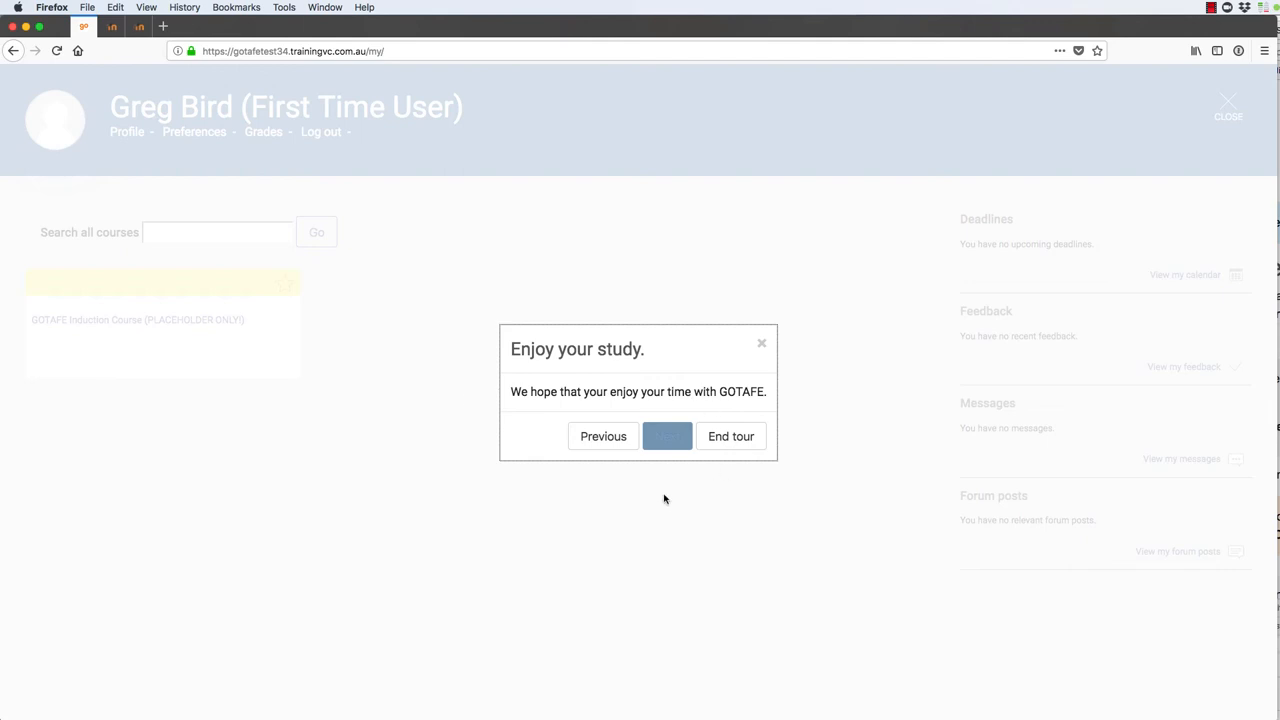
mouse_move(710, 438)
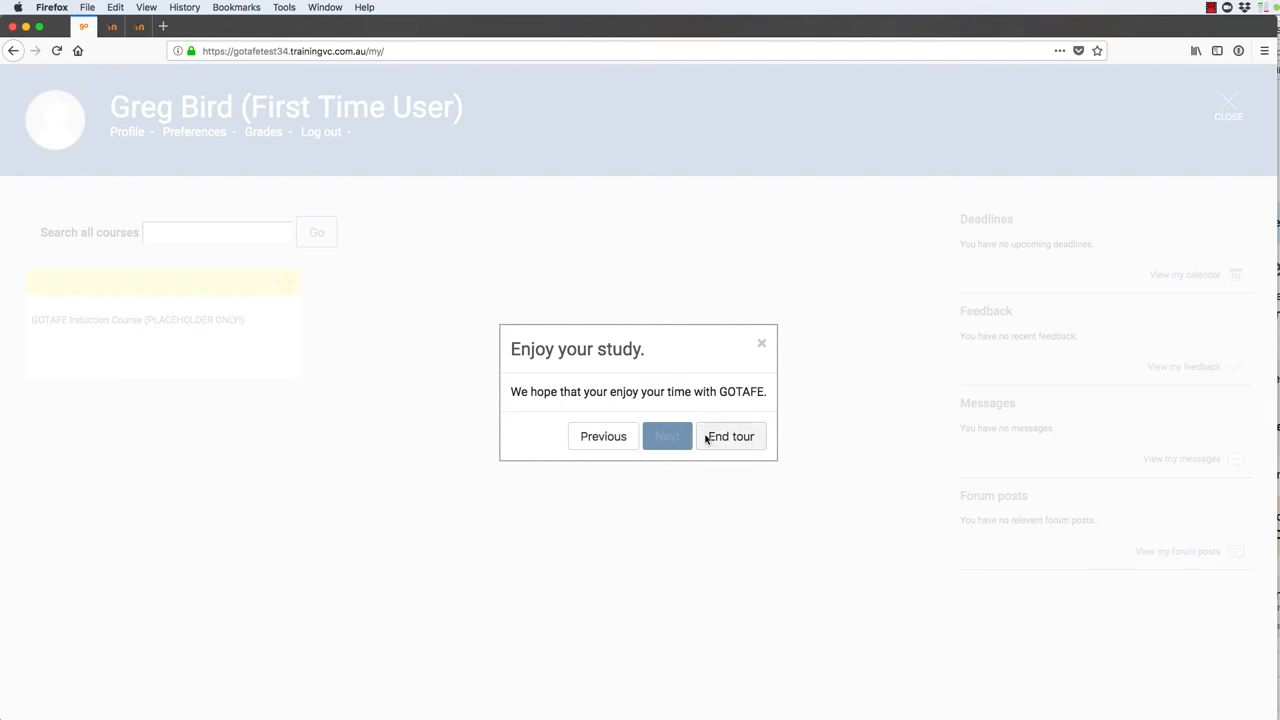
- End the tour so the GOTAFE Induction Course card shows unobstructed on My Courses
click(730, 436)
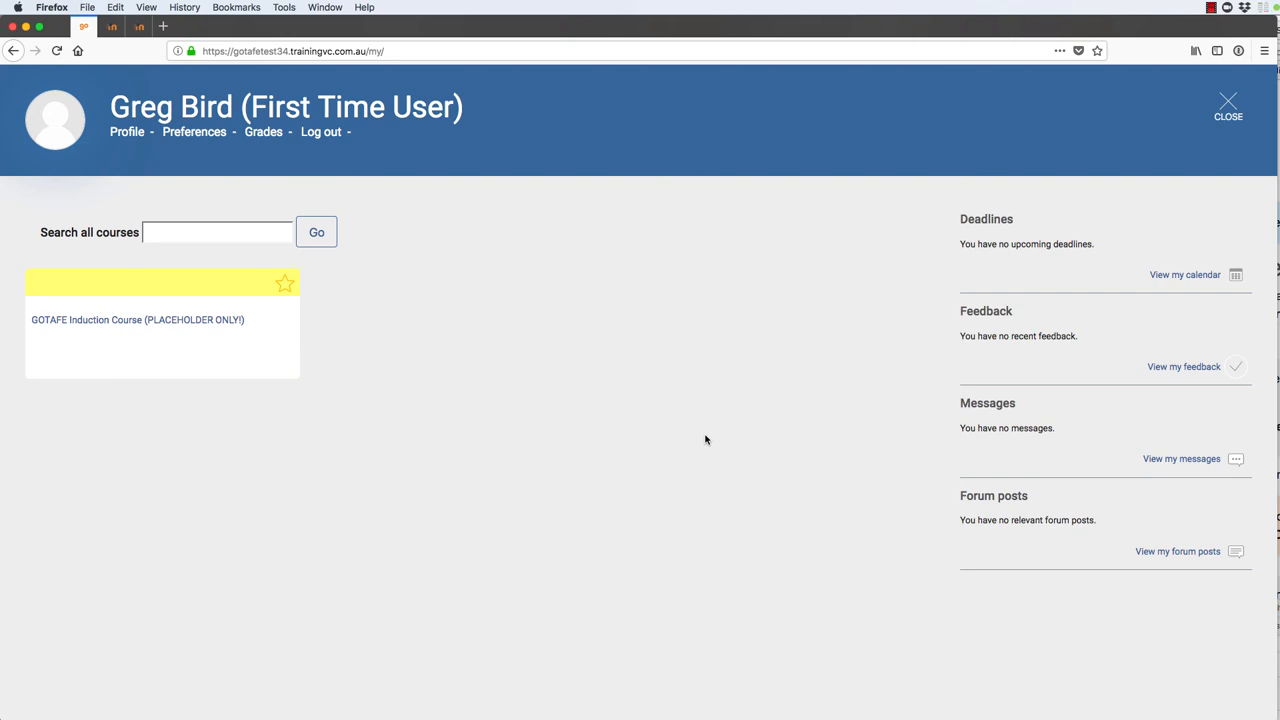
mouse_move(901, 246)
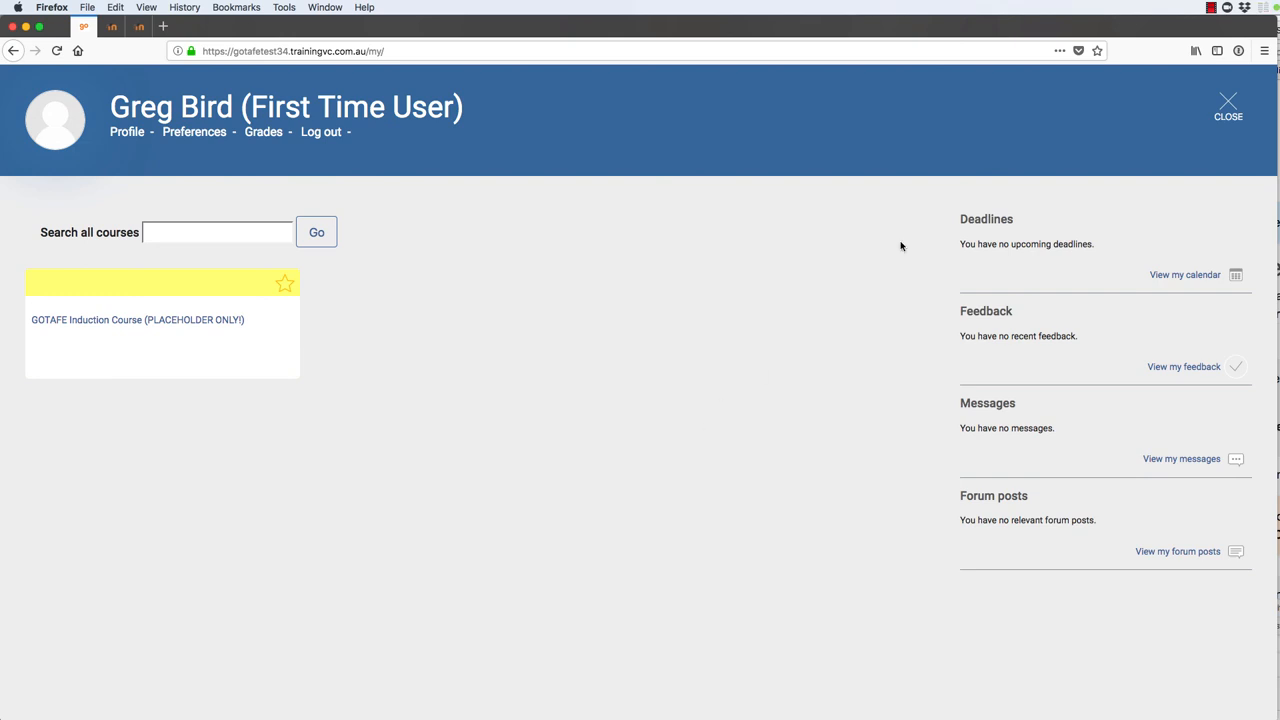